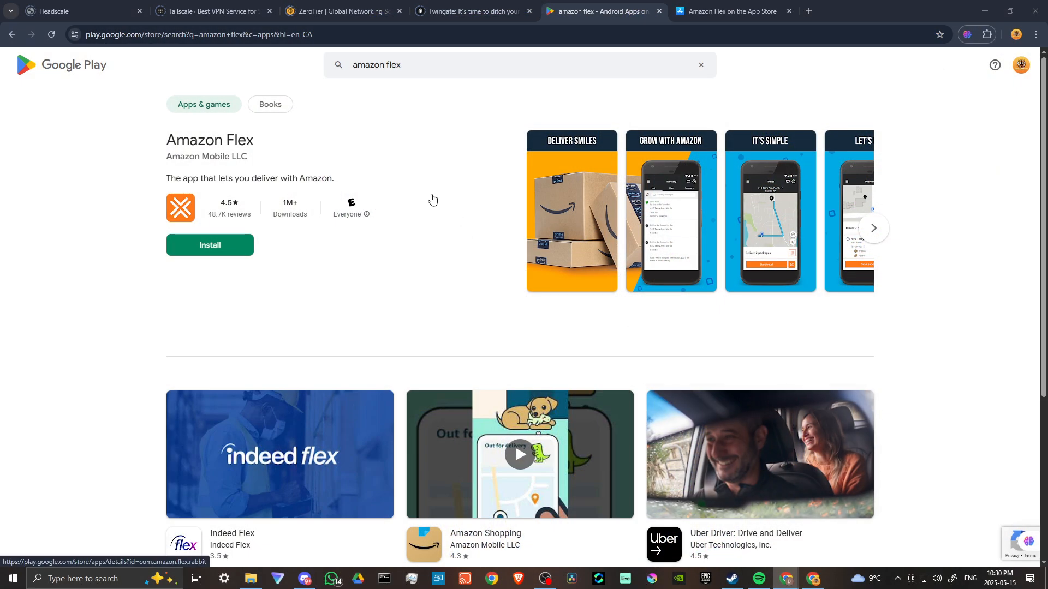
mouse_move(635, 91)
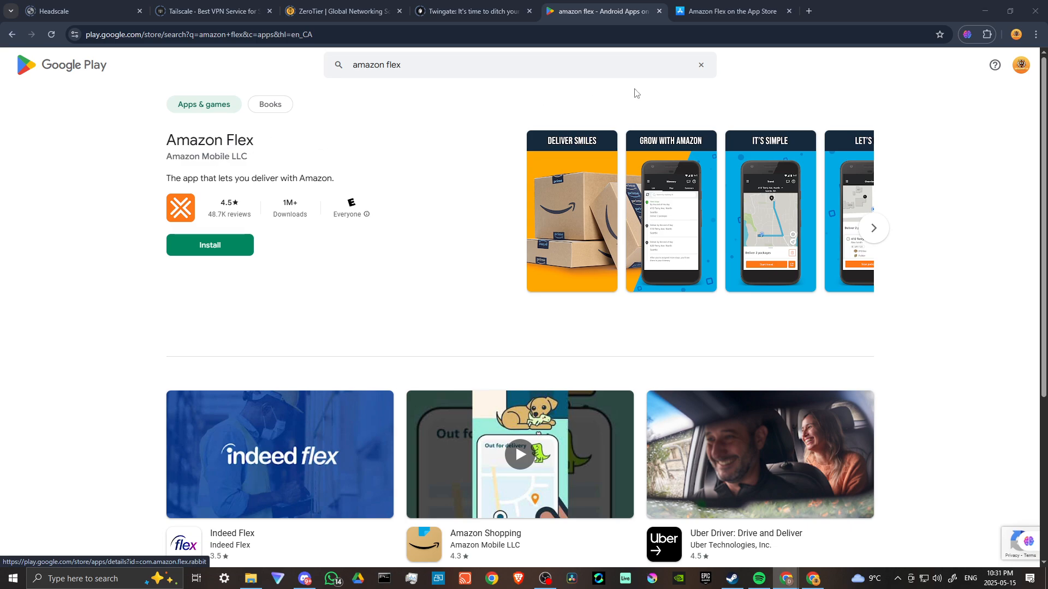
Step: Switch to the Amazon Flex App Store preview listing beside Google Play
click(730, 11)
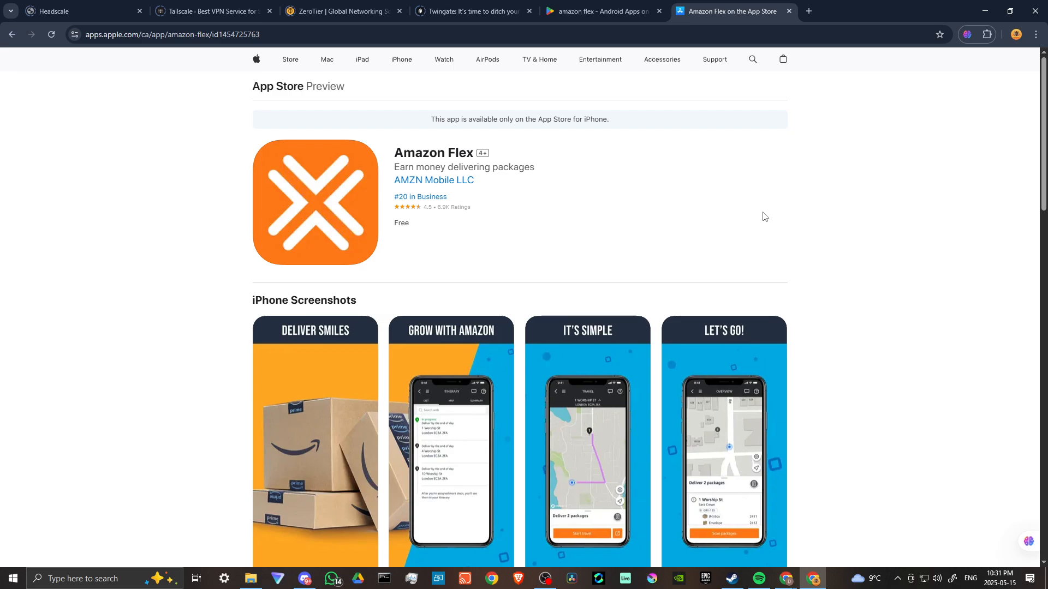
mouse_move(887, 422)
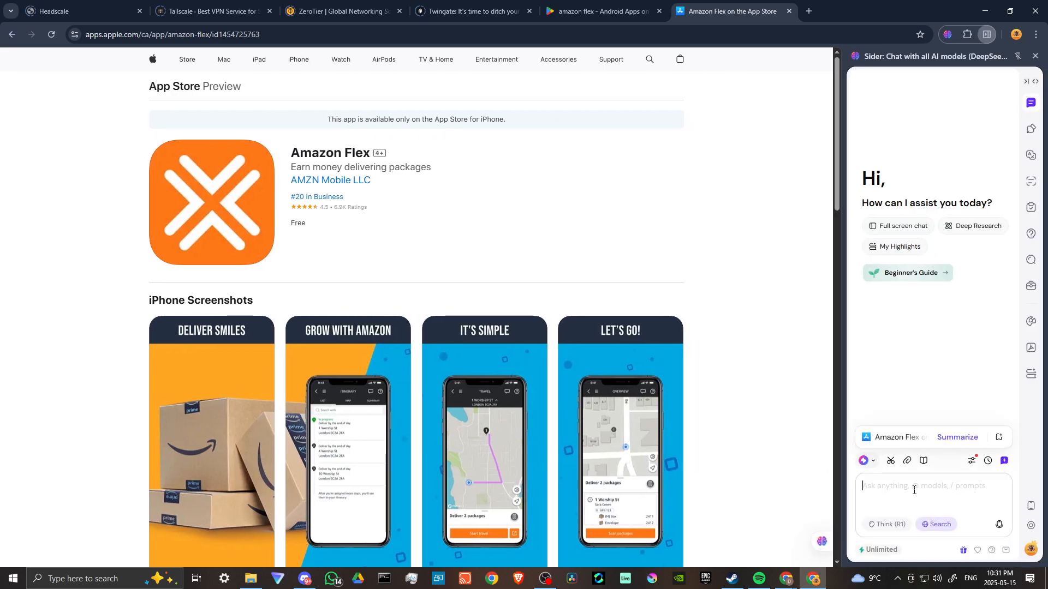
Step: Ask Sider 'How To Change Location/Region On Amazon Flex App' and send it
text(How To Change Location/Region On Amazon Flex App)
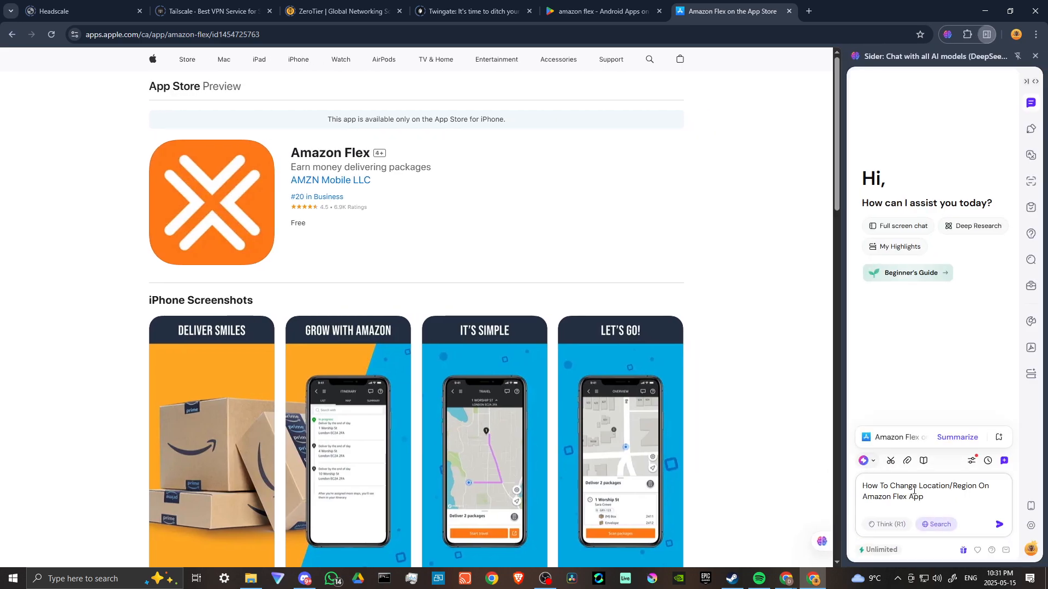
click(999, 525)
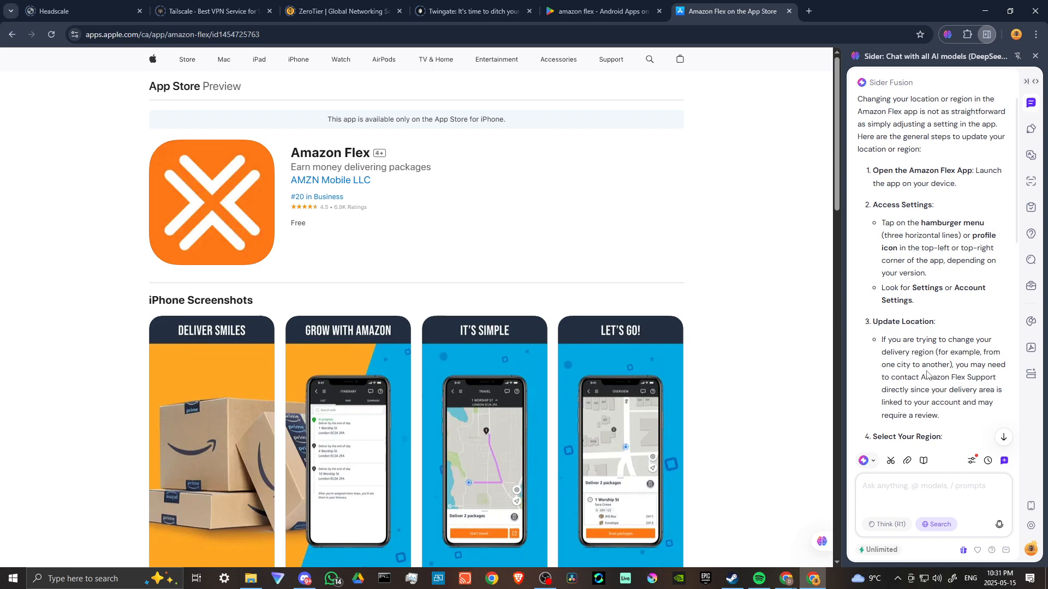
mouse_move(910, 285)
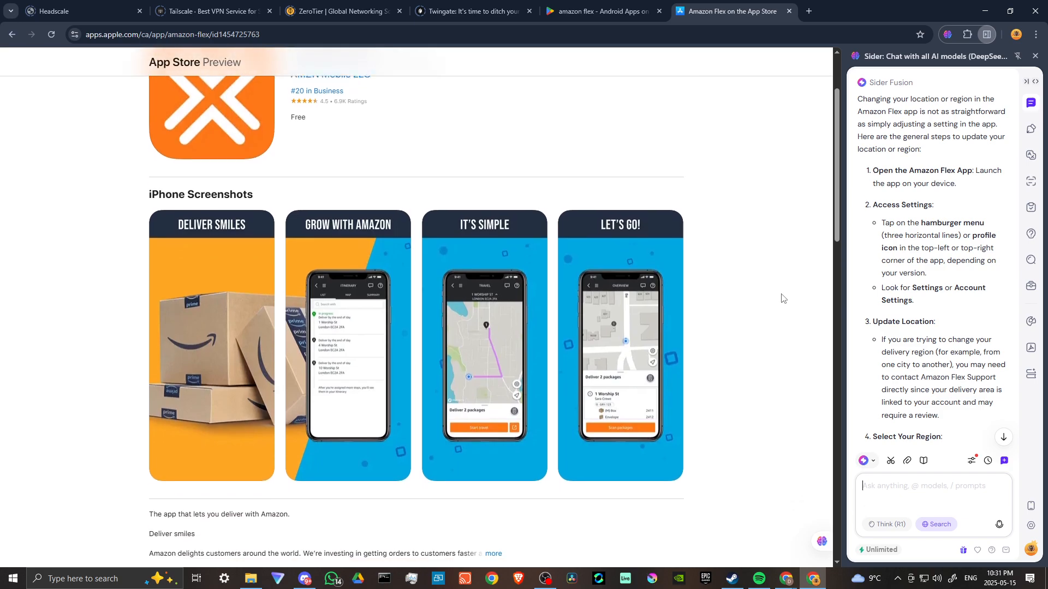
scroll(down, 3)
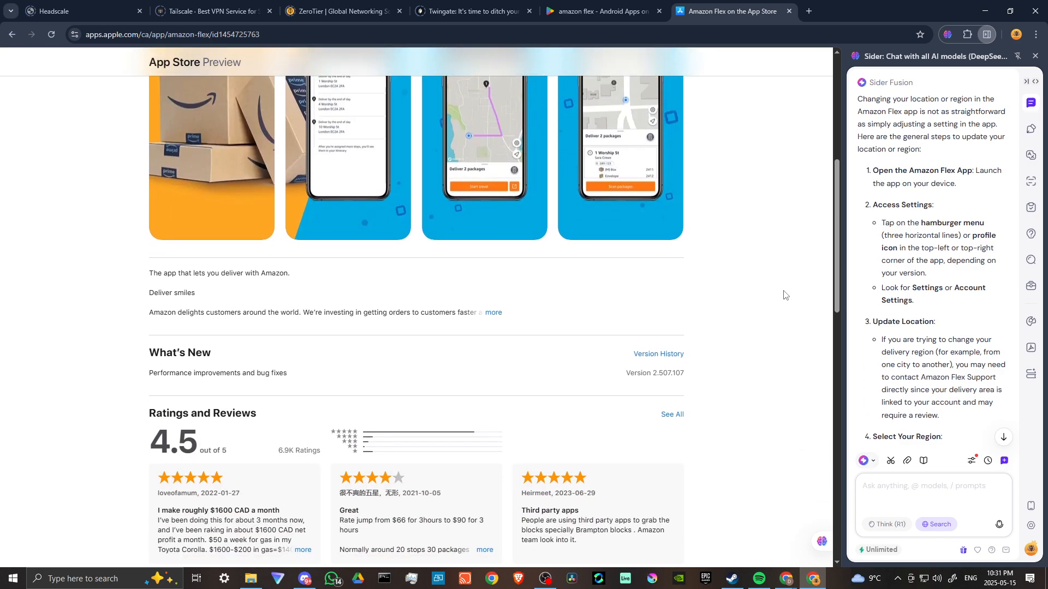
scroll(down, 3)
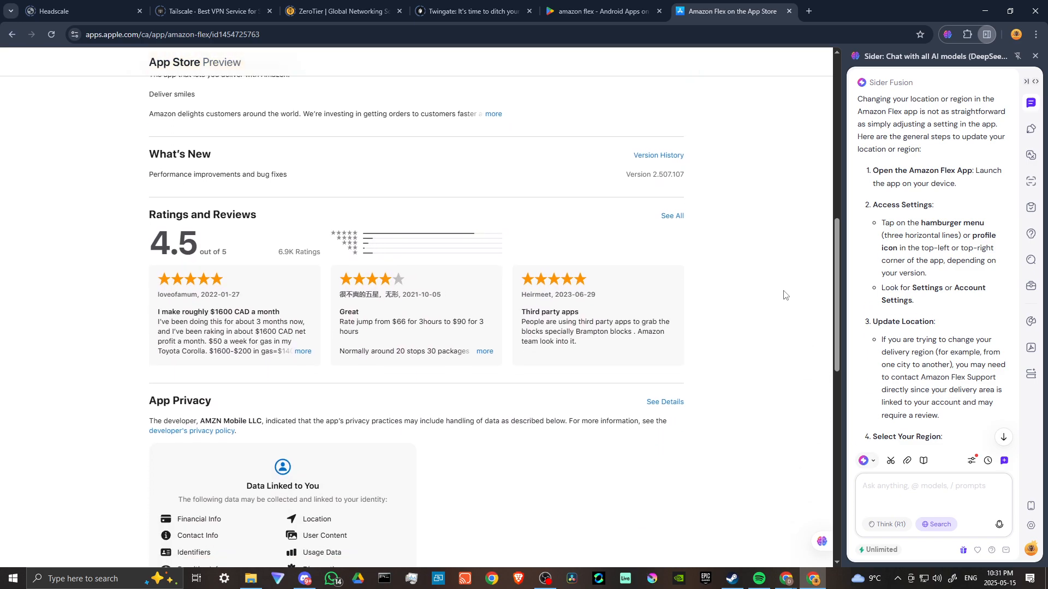
scroll(down, 3)
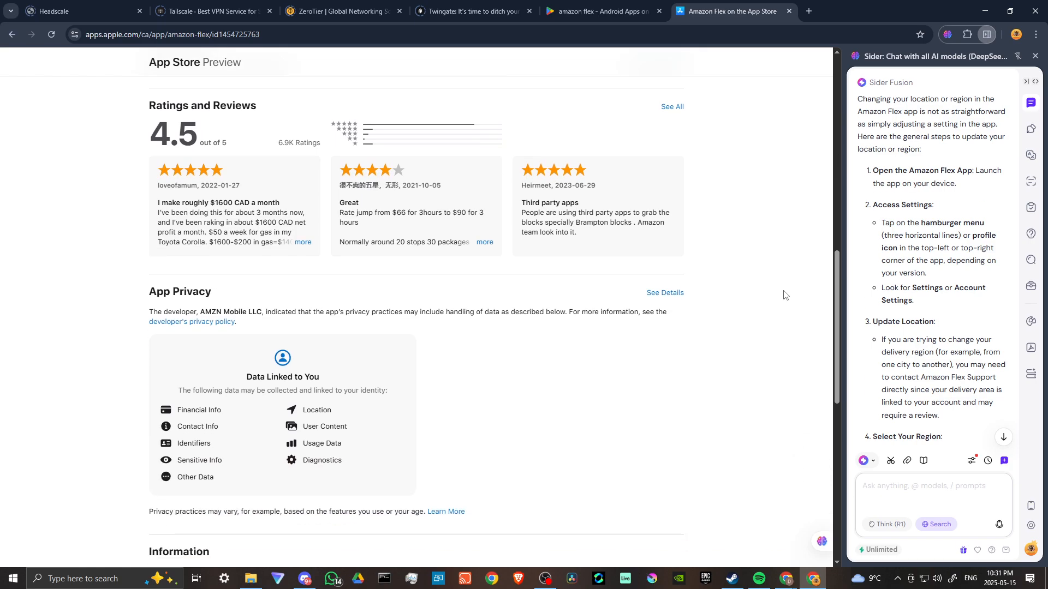
scroll(down, 3)
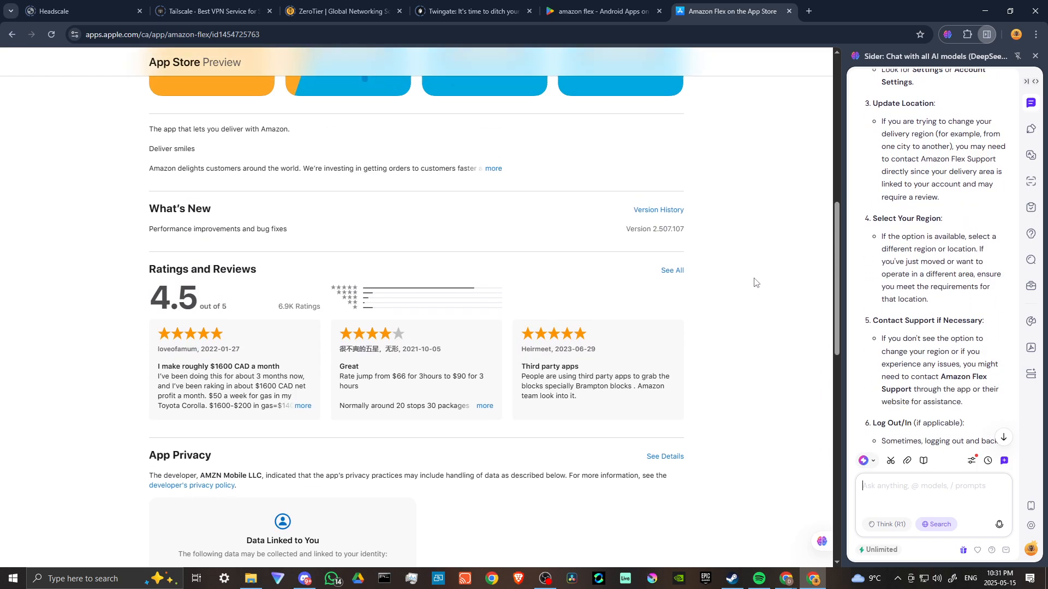
scroll(up, 3)
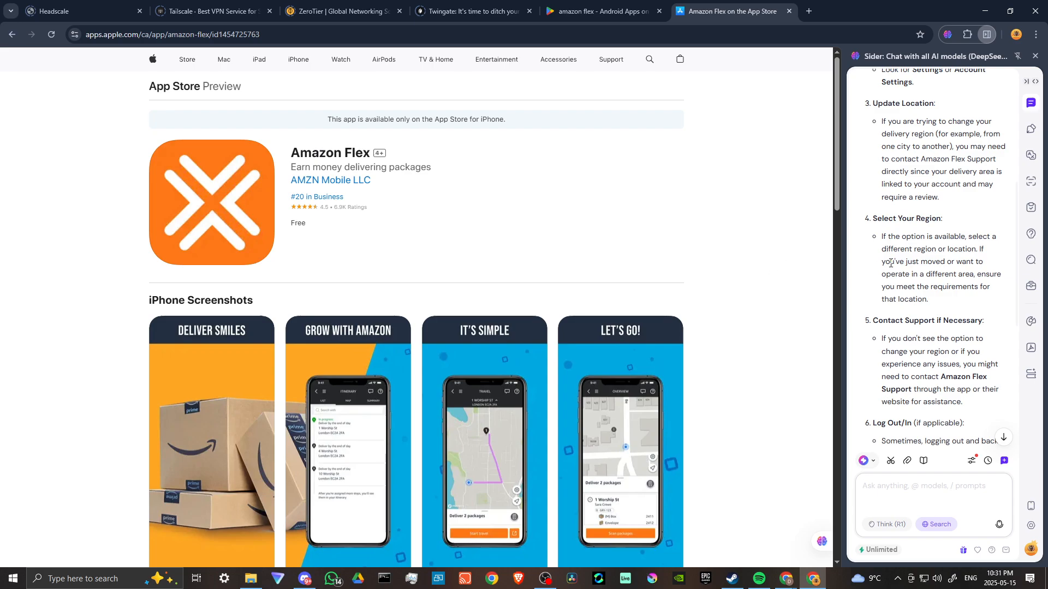
scroll(down, 3)
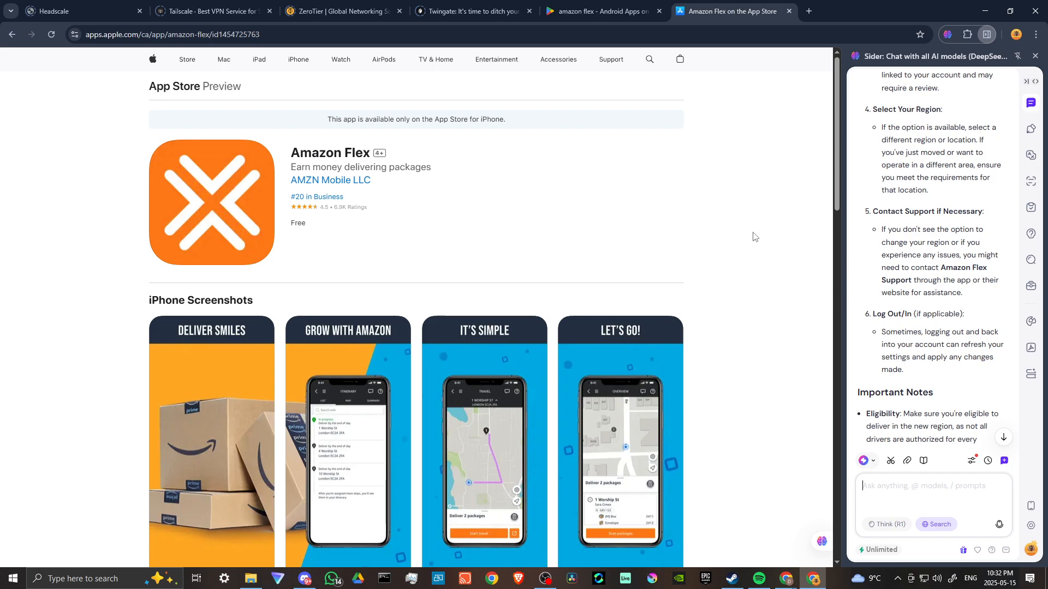
mouse_move(693, 178)
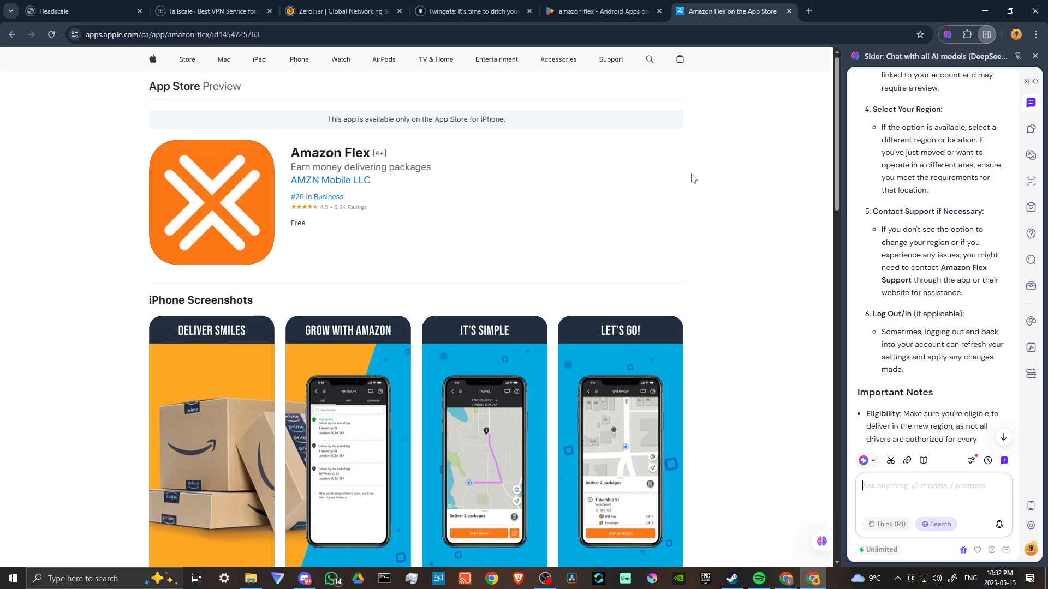
mouse_move(826, 181)
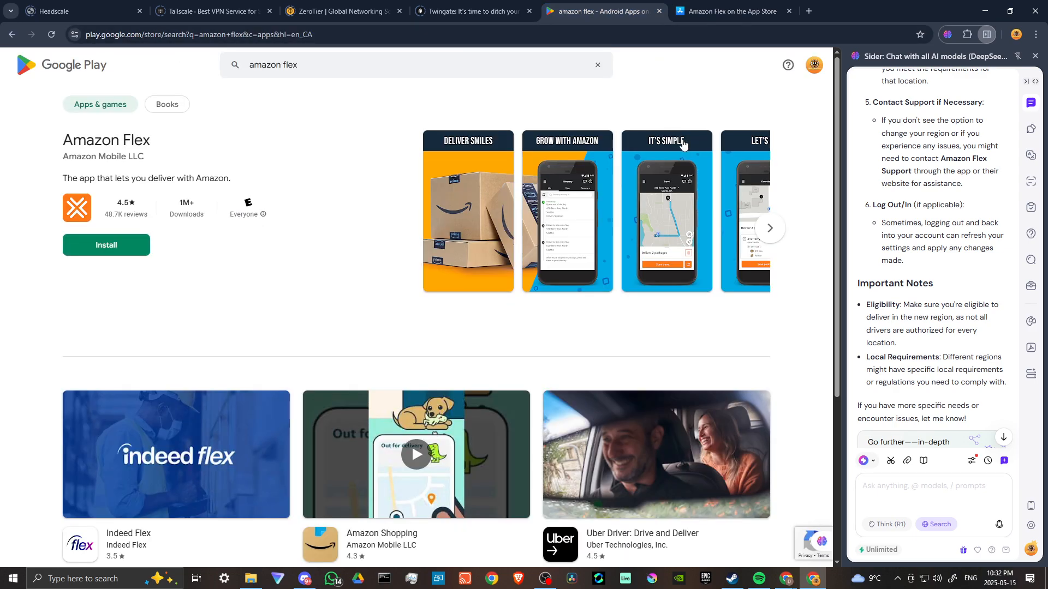
scroll(down, 3)
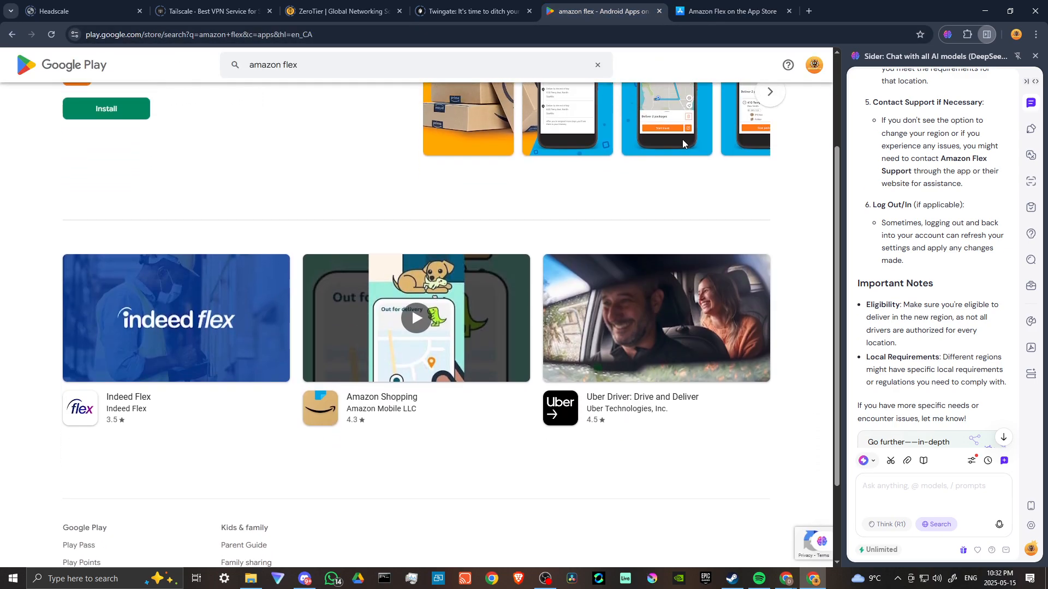
scroll(up, 3)
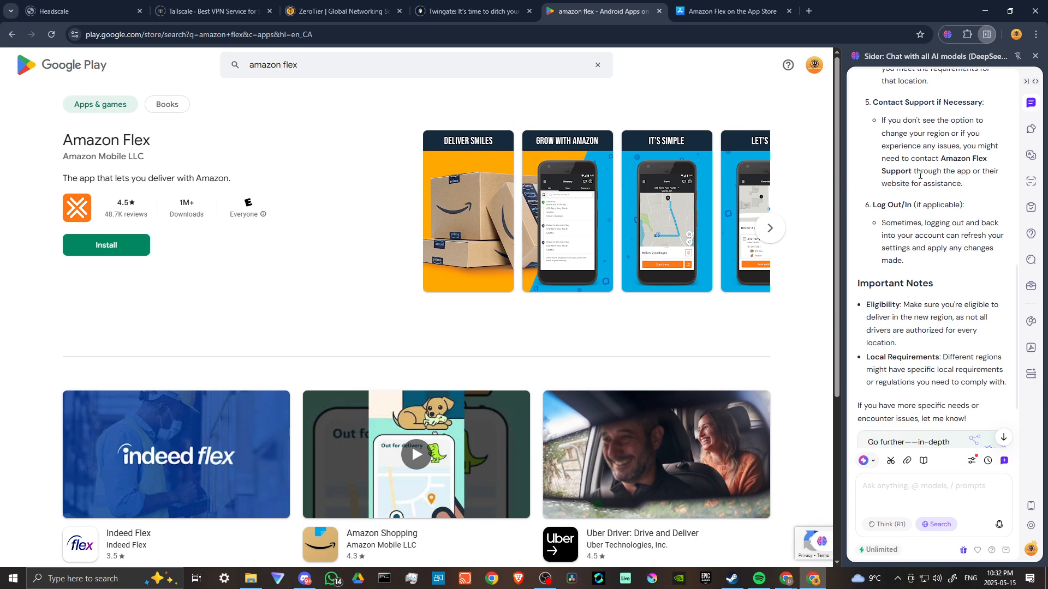
mouse_move(921, 173)
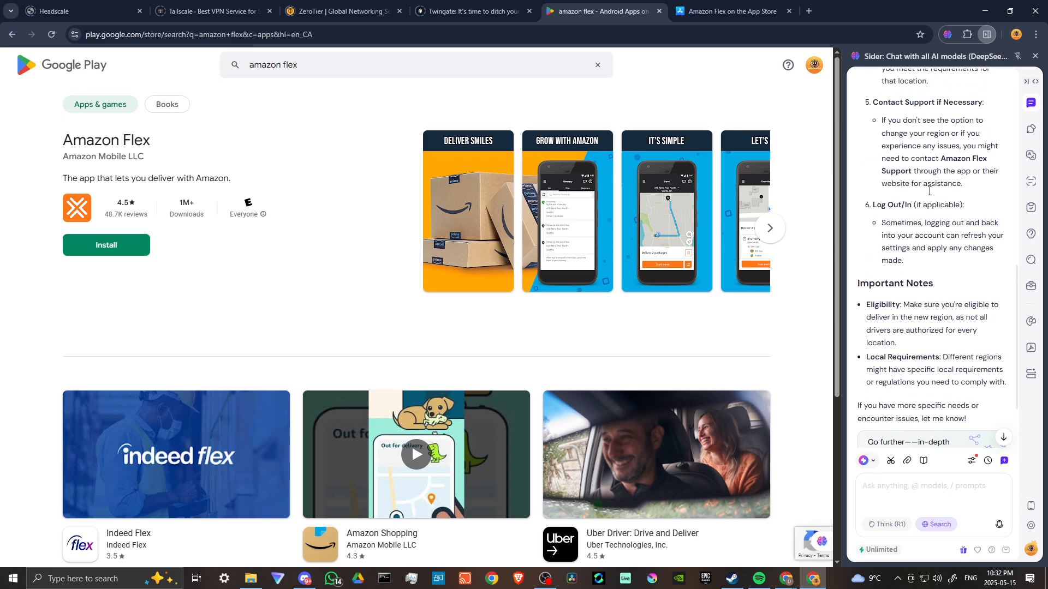
mouse_move(931, 196)
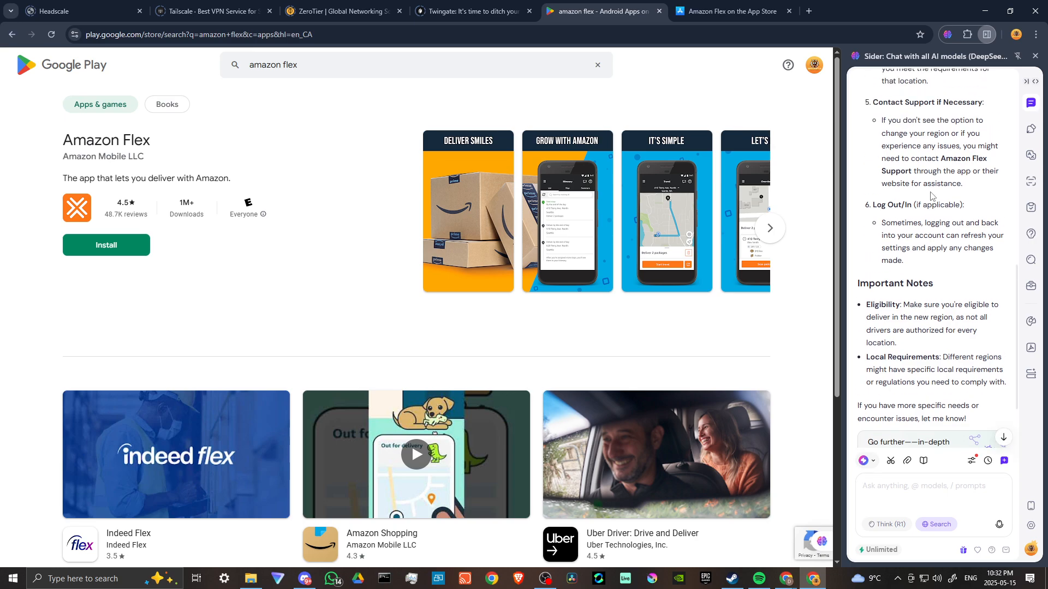